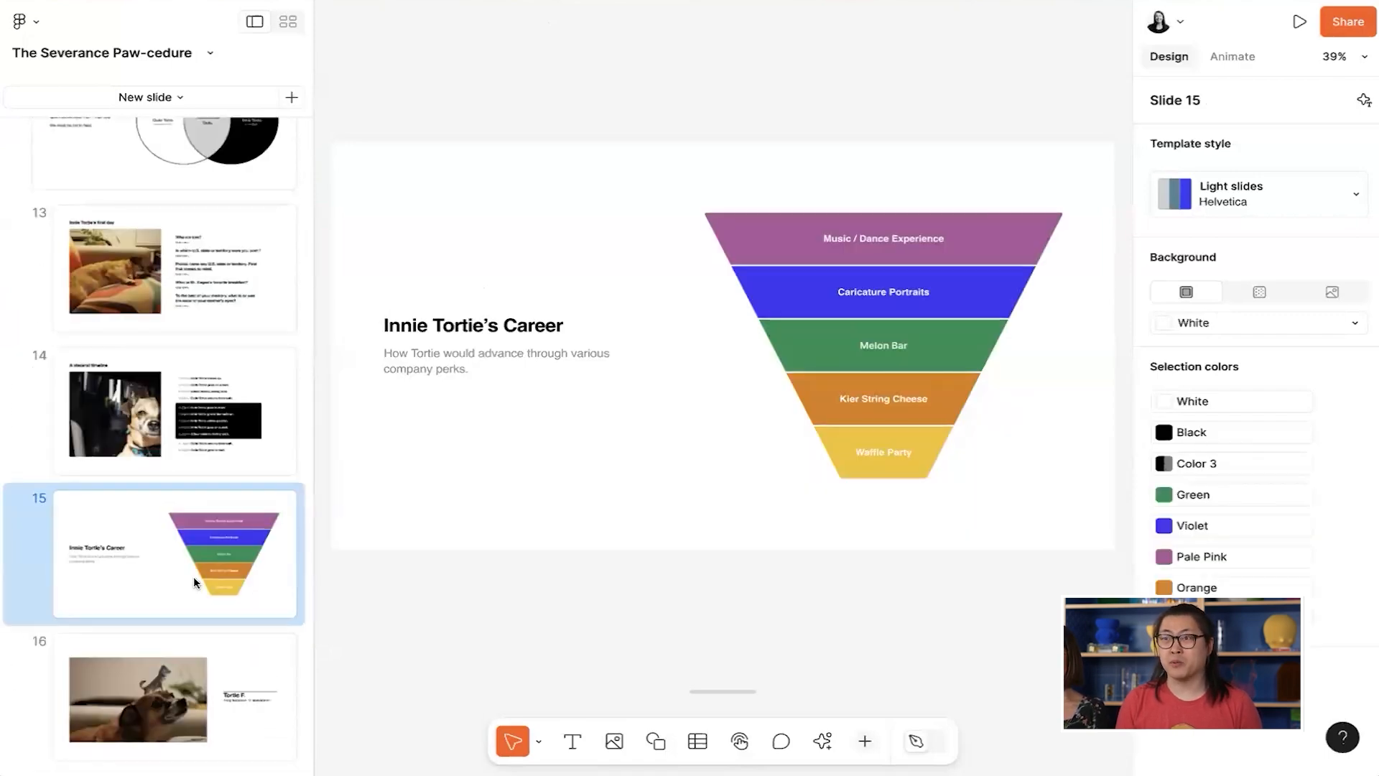
mouse_move(306, 518)
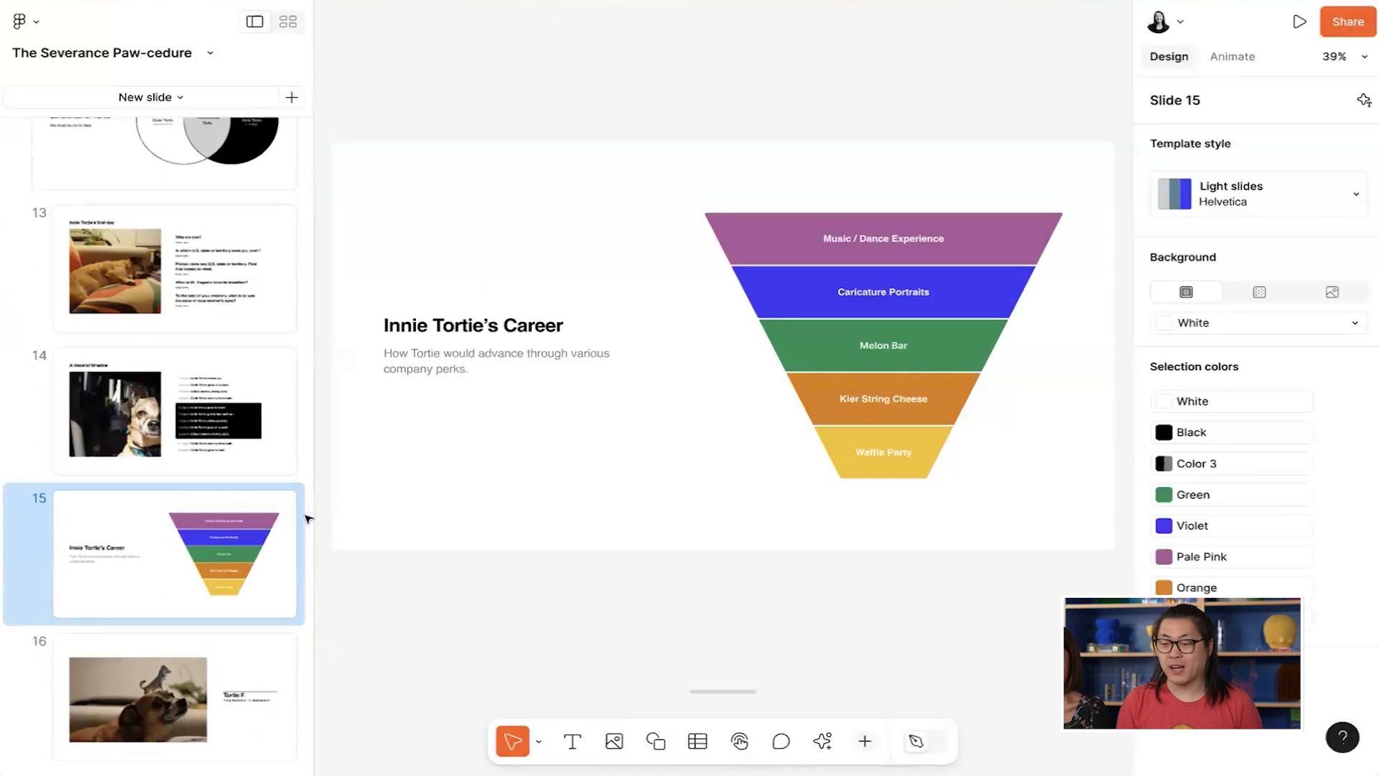
mouse_move(933, 741)
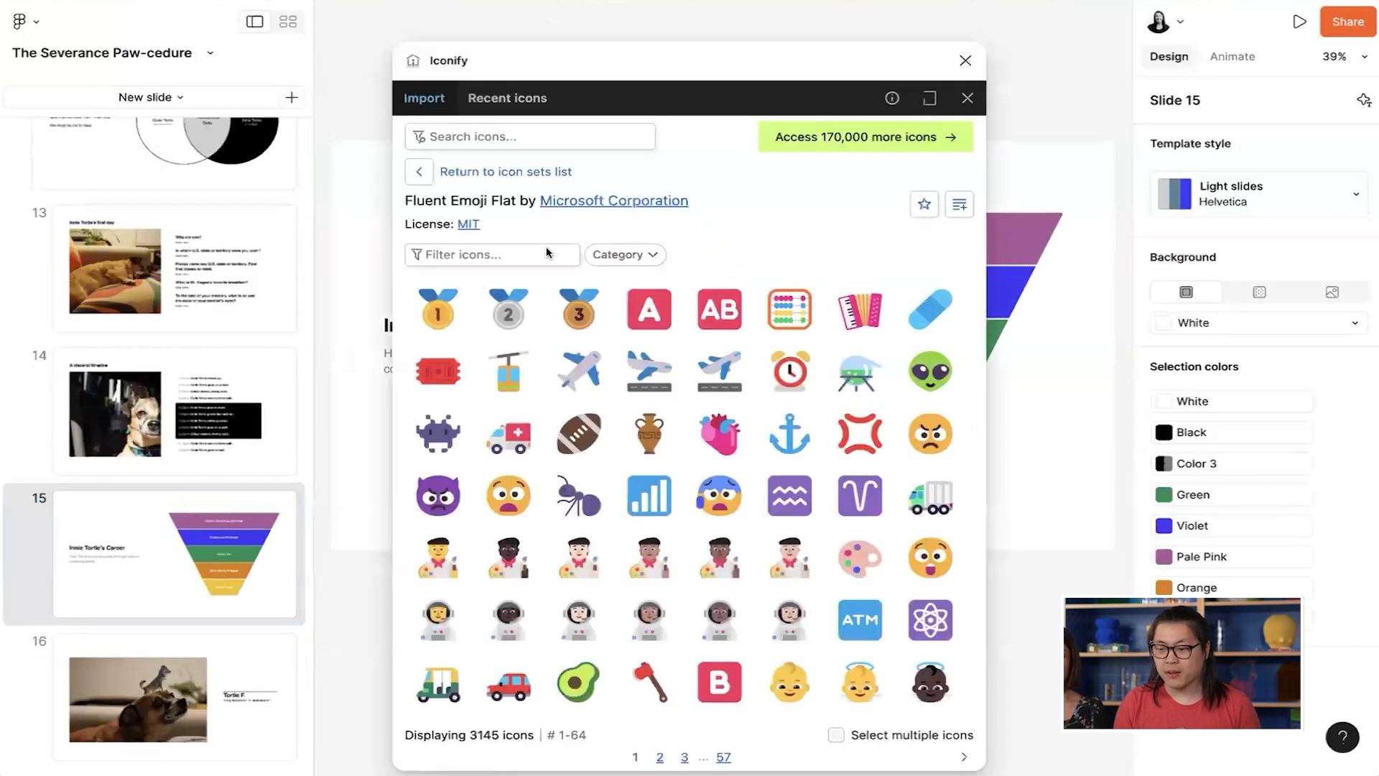
- Import the waffle, party popper and party face emojis from Iconify onto slide 15
click(490, 254)
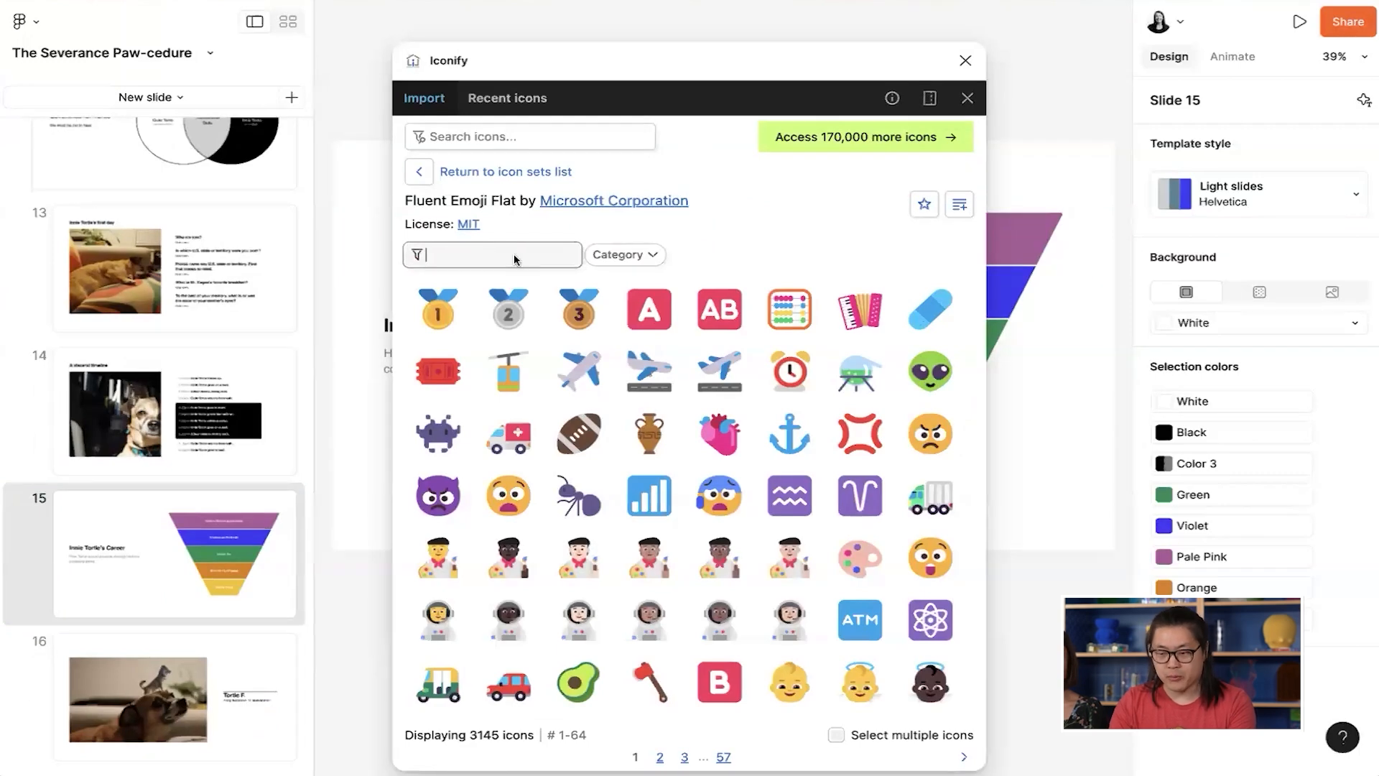
text(waf)
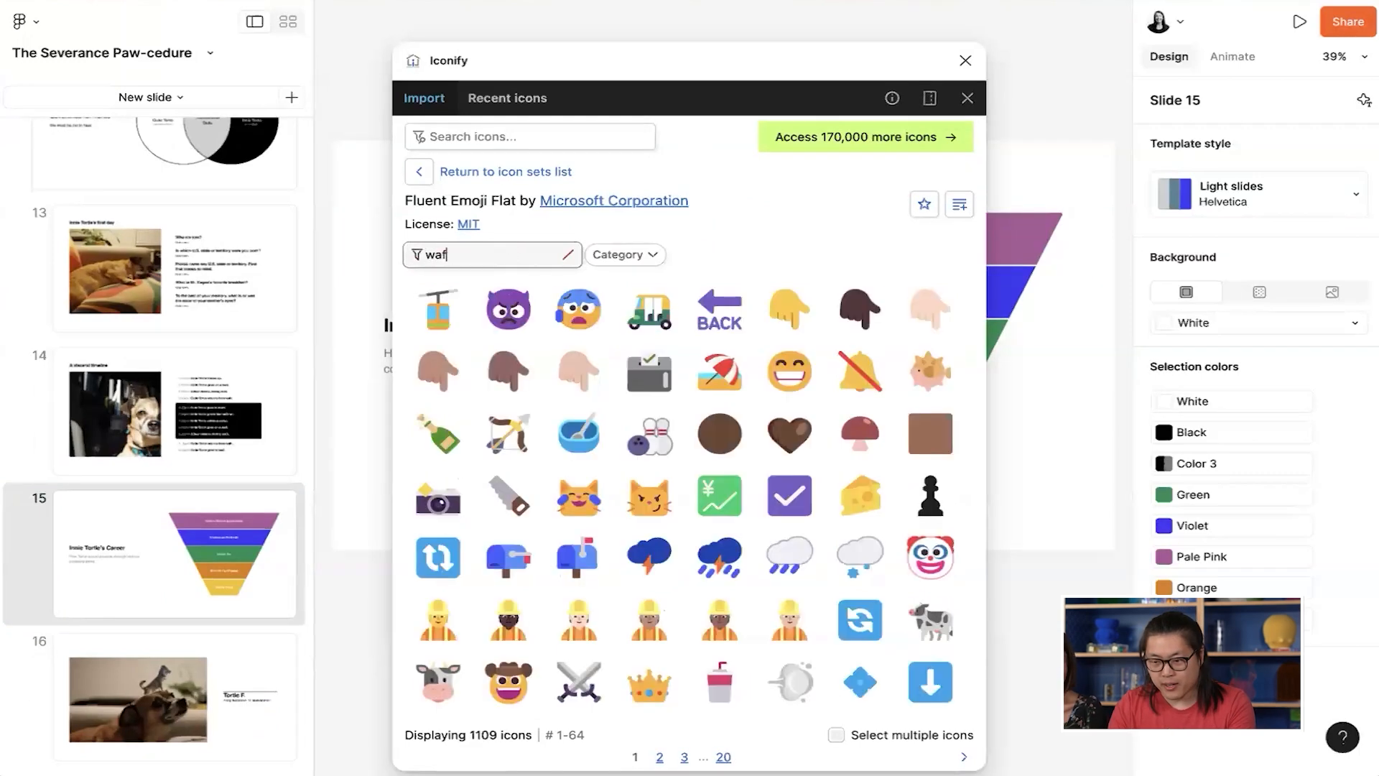
text(party)
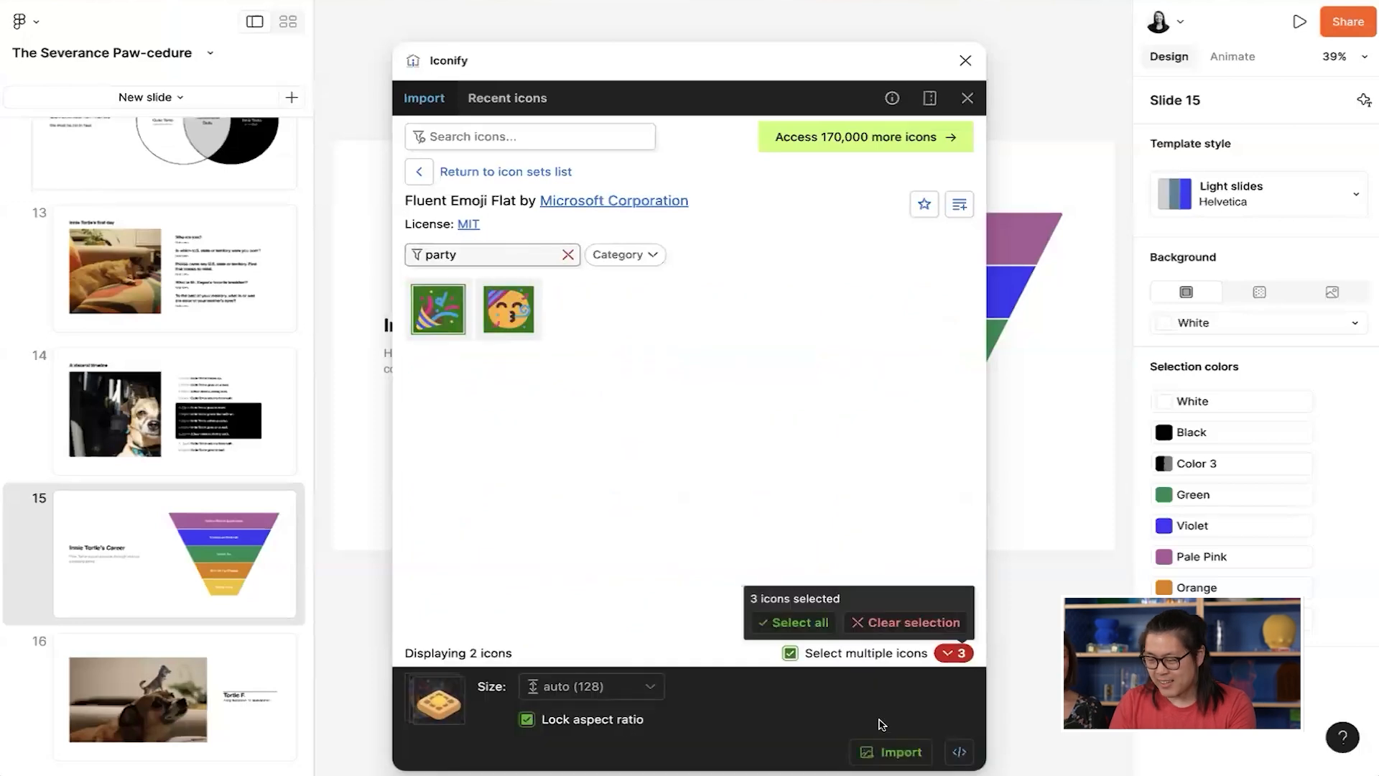
click(898, 752)
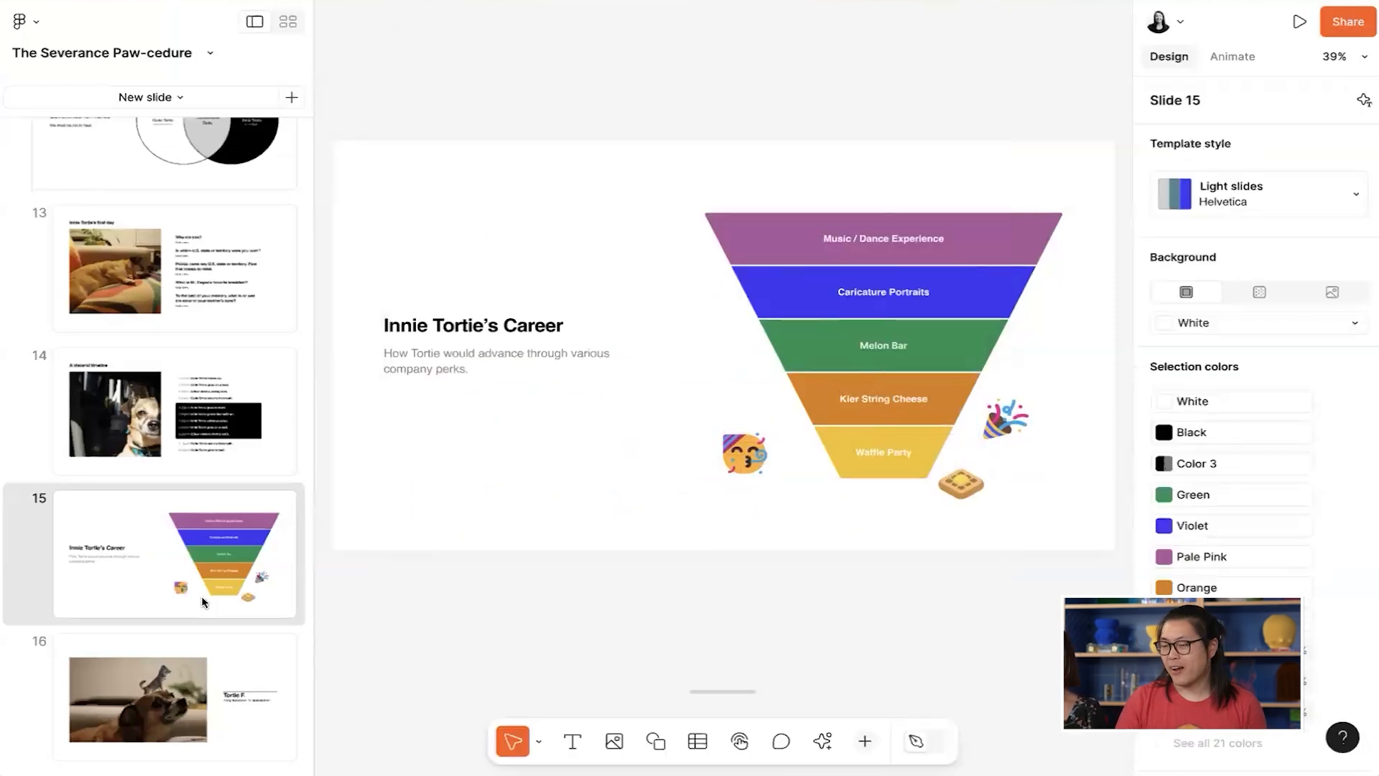
click(1299, 21)
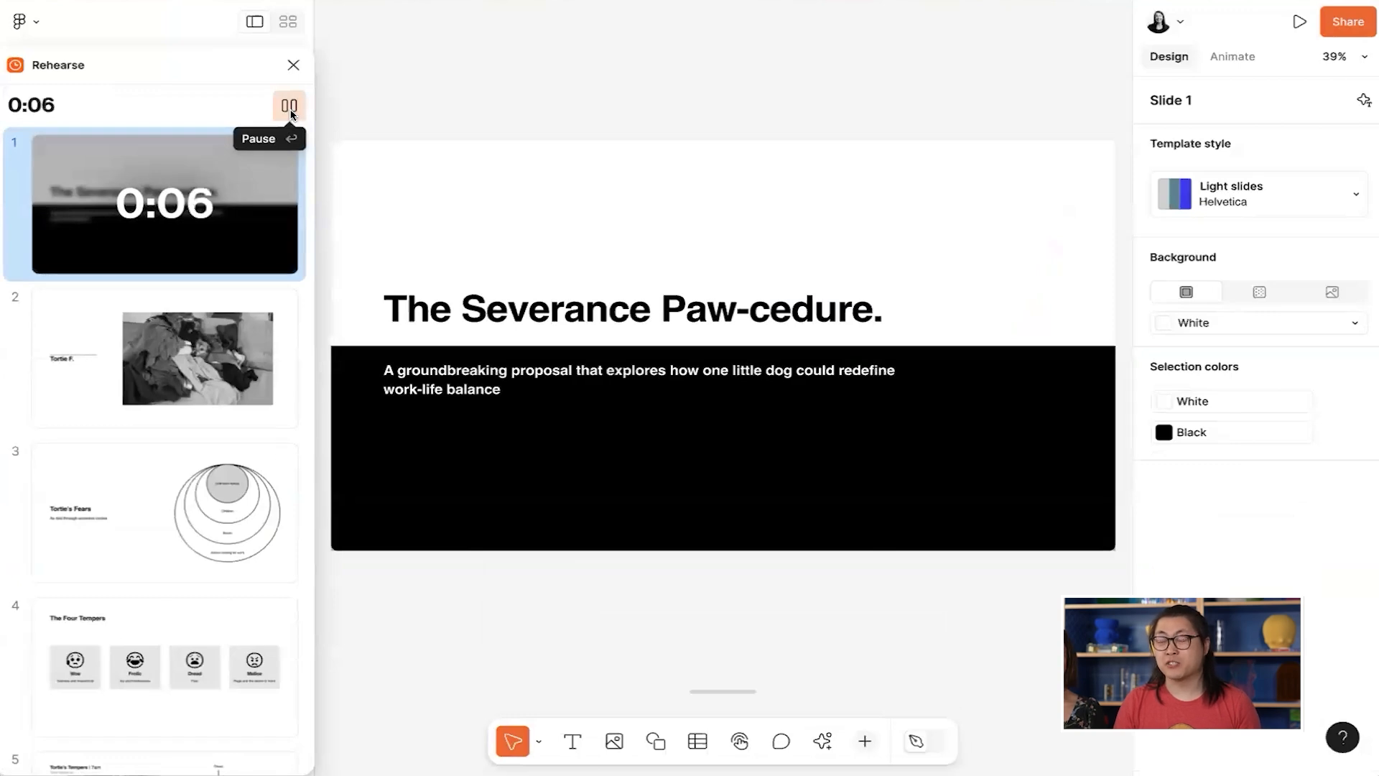
- Rehearse timings through the opening slides, then show the deck overview with the recent-plugins menu
click(164, 357)
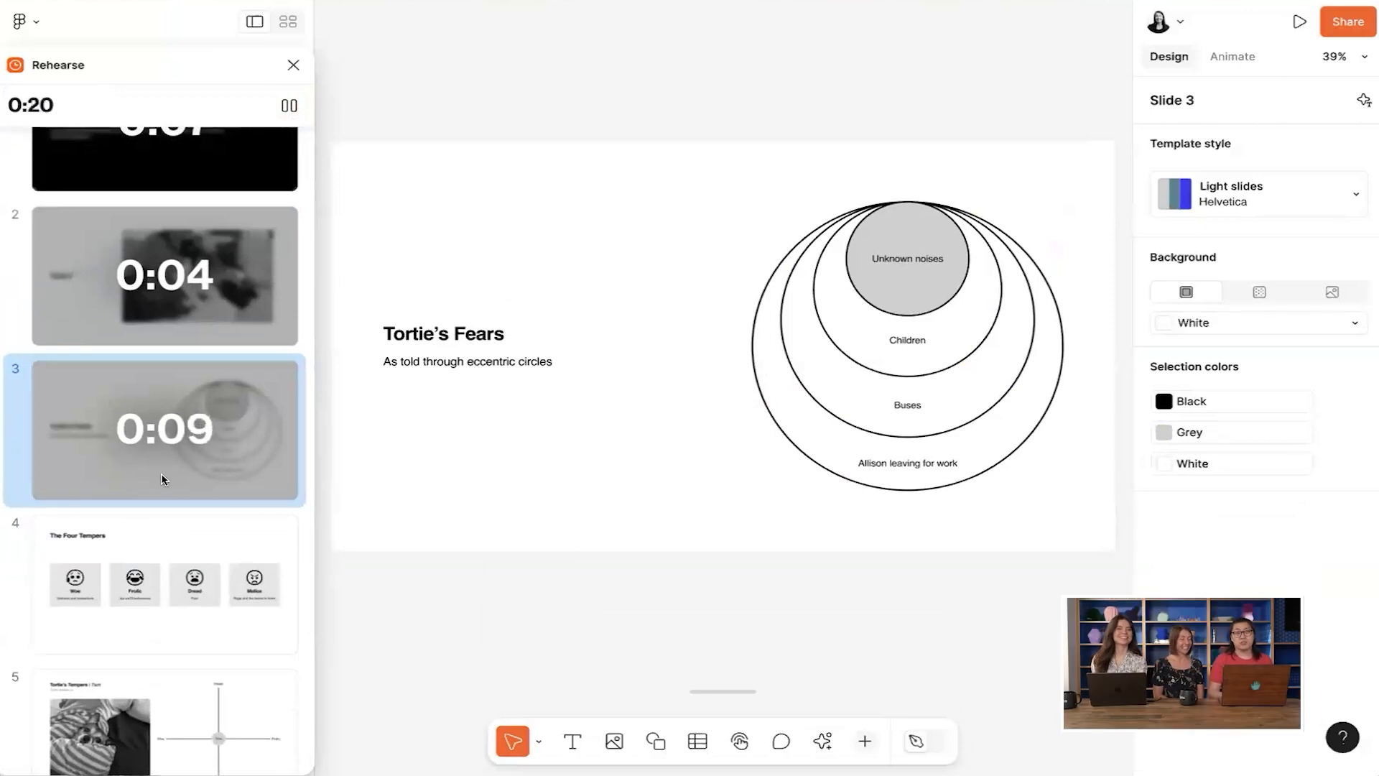
click(287, 105)
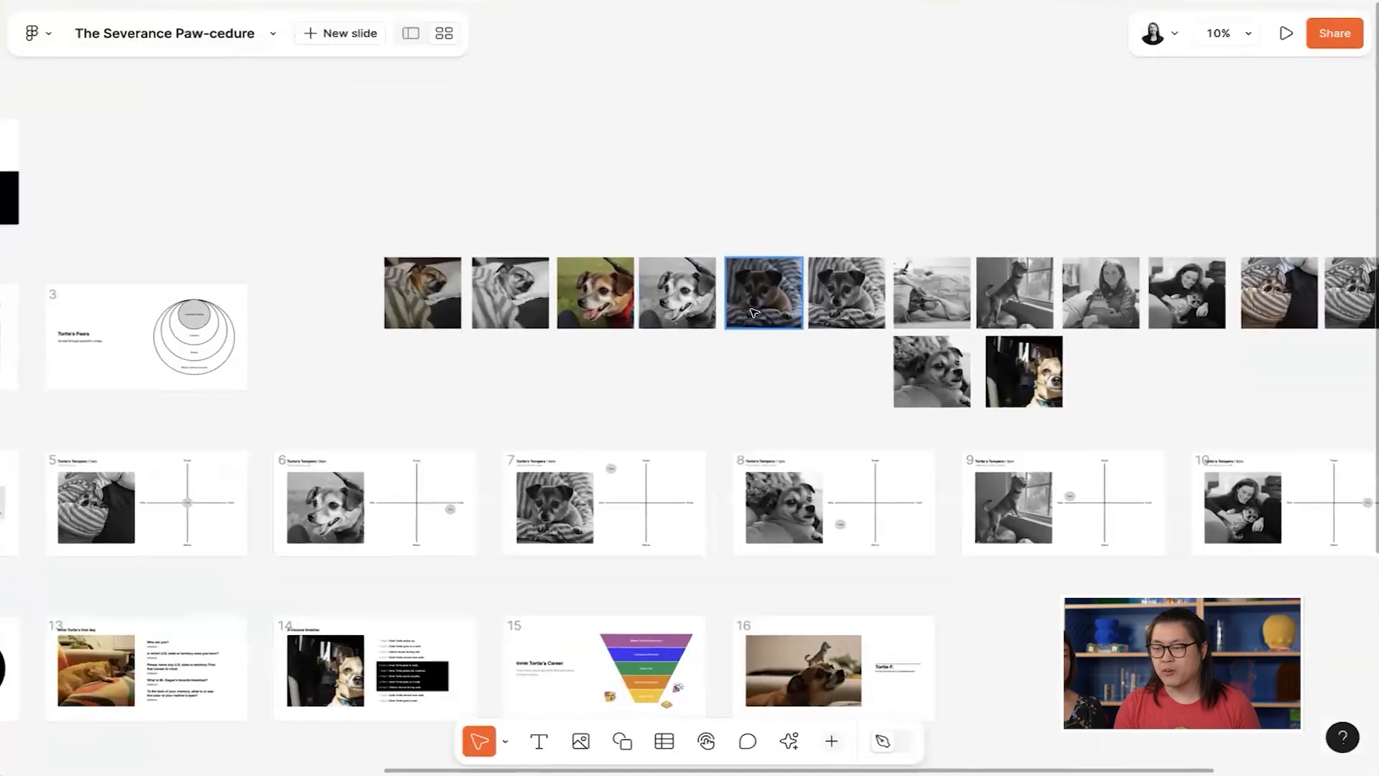
scroll(down, 3)
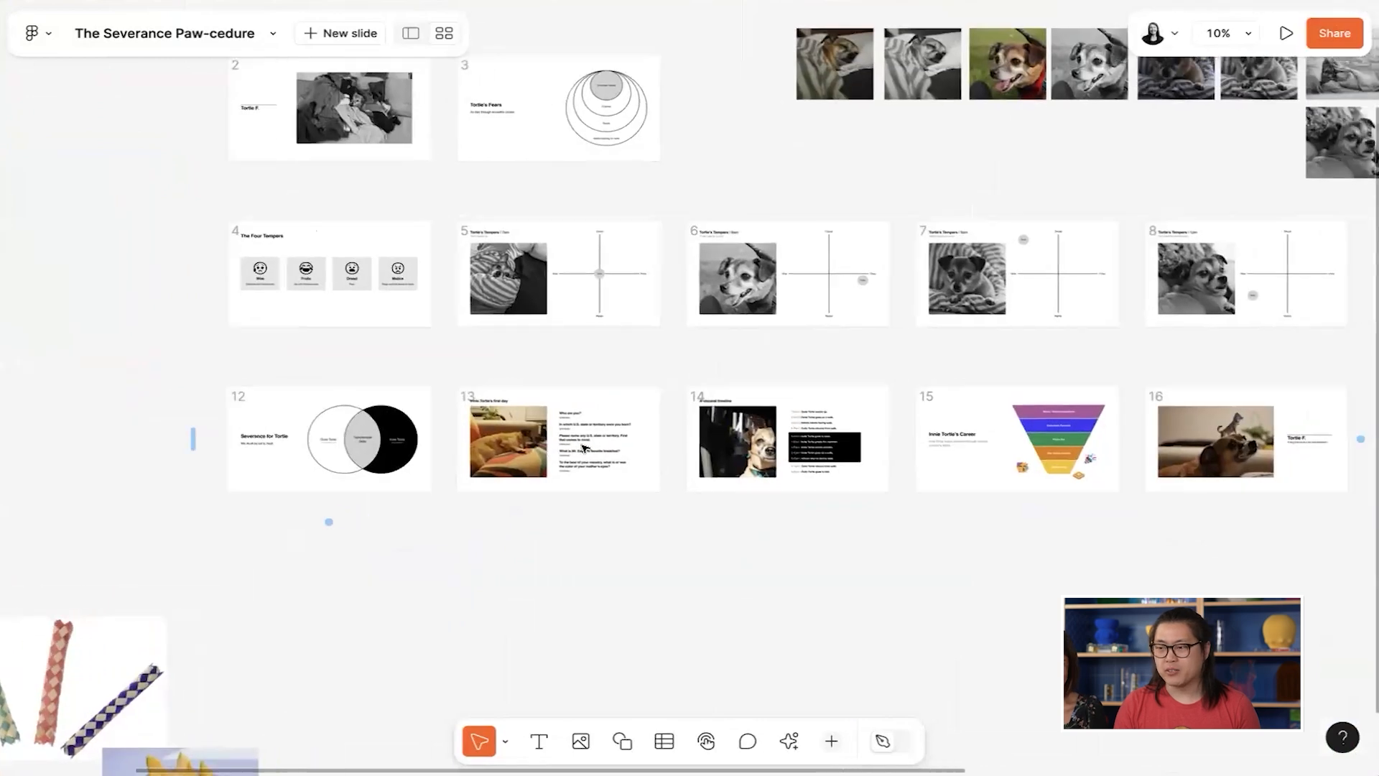
click(788, 740)
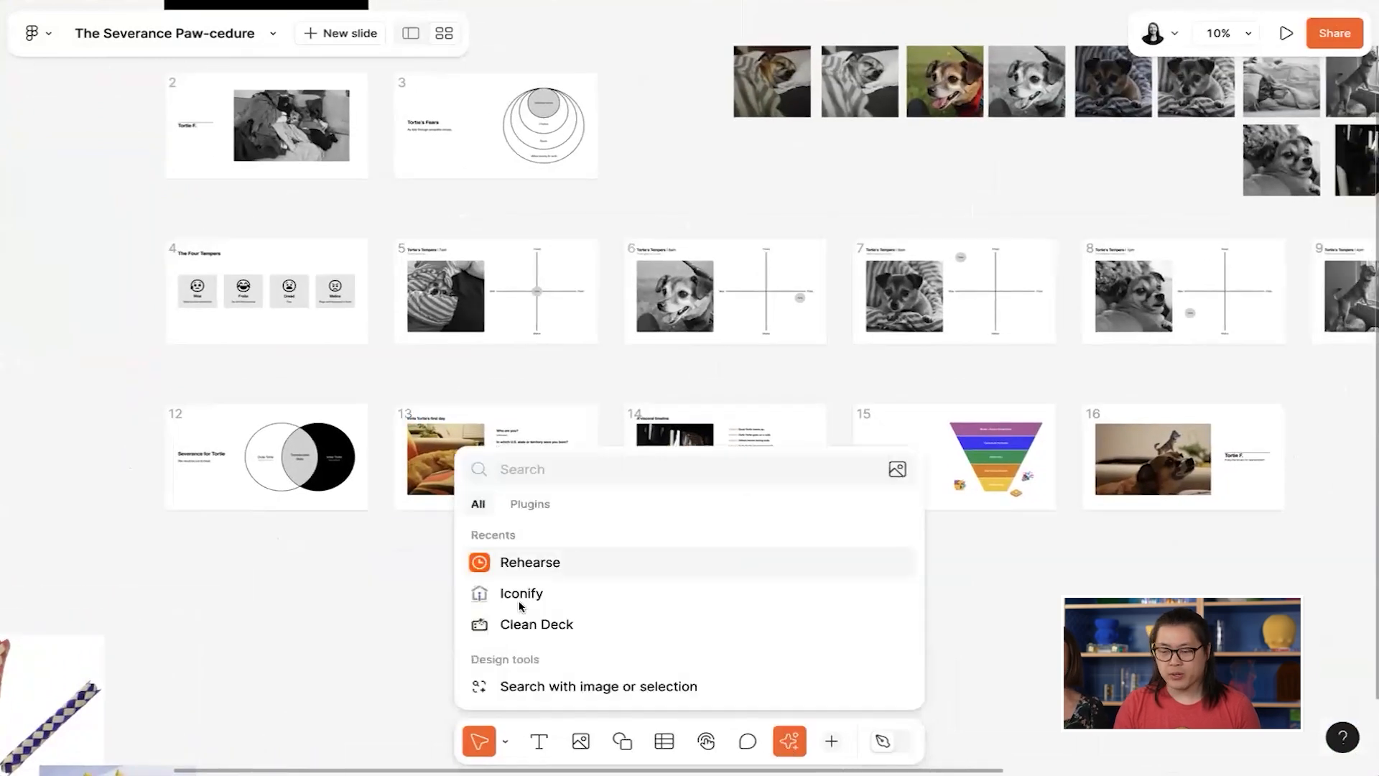
- Run Clean Deck on off-slide layers only, keeping skipped slides, to clear the loose photos
click(536, 623)
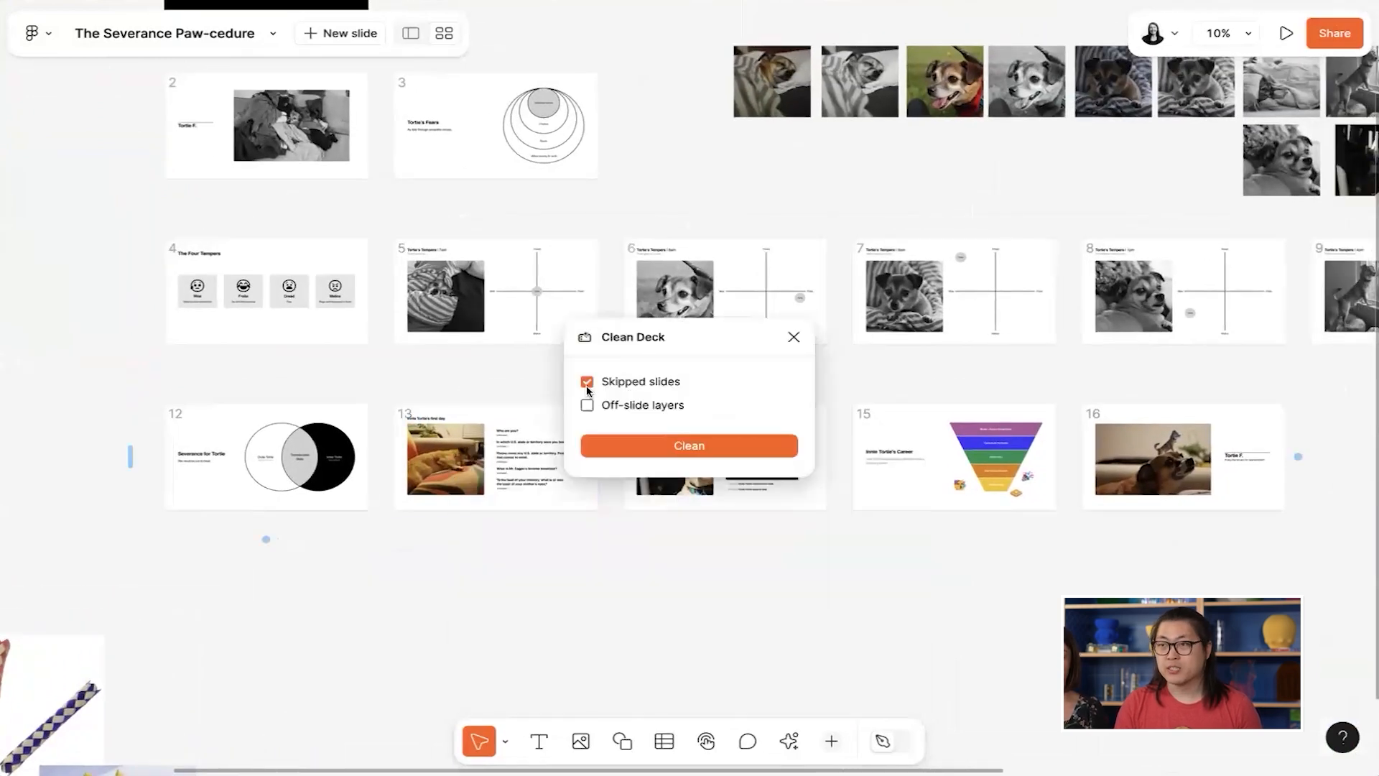
click(586, 405)
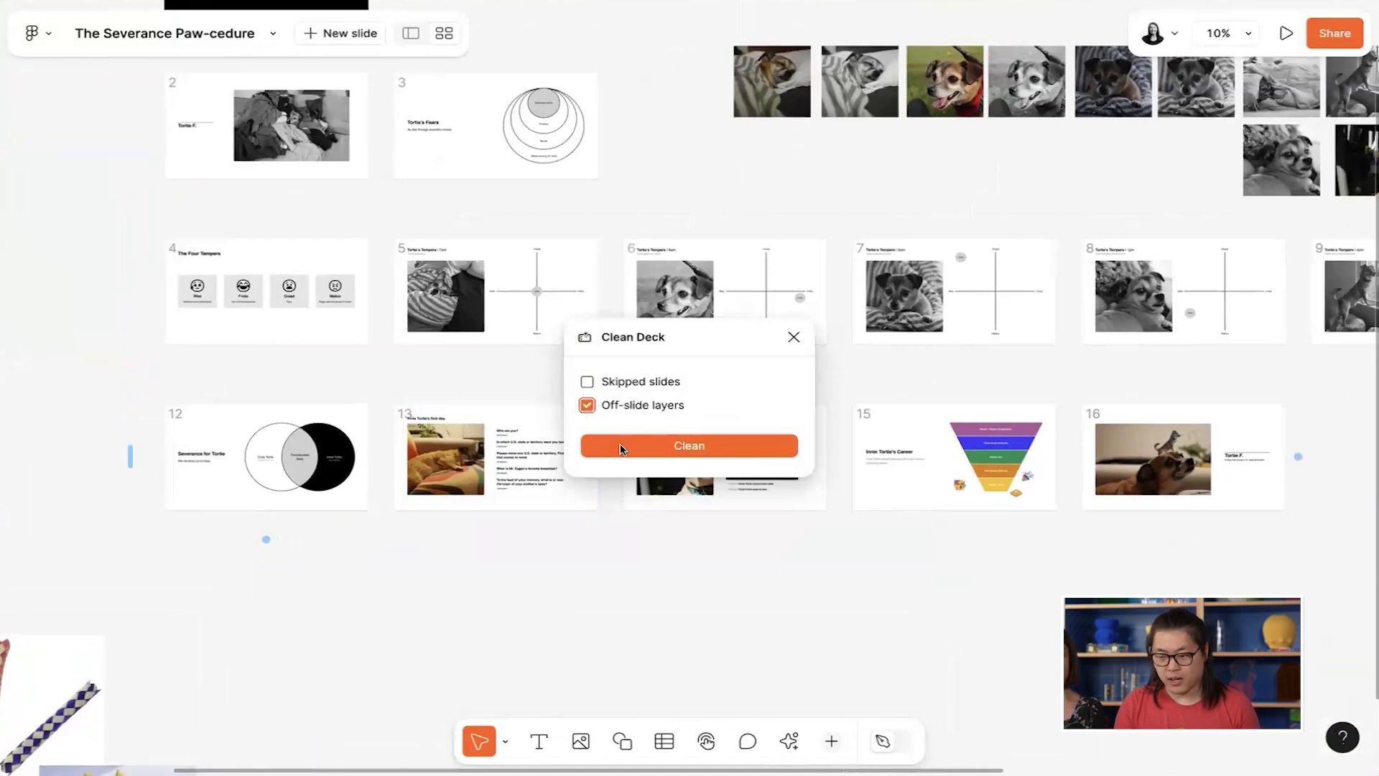
click(688, 446)
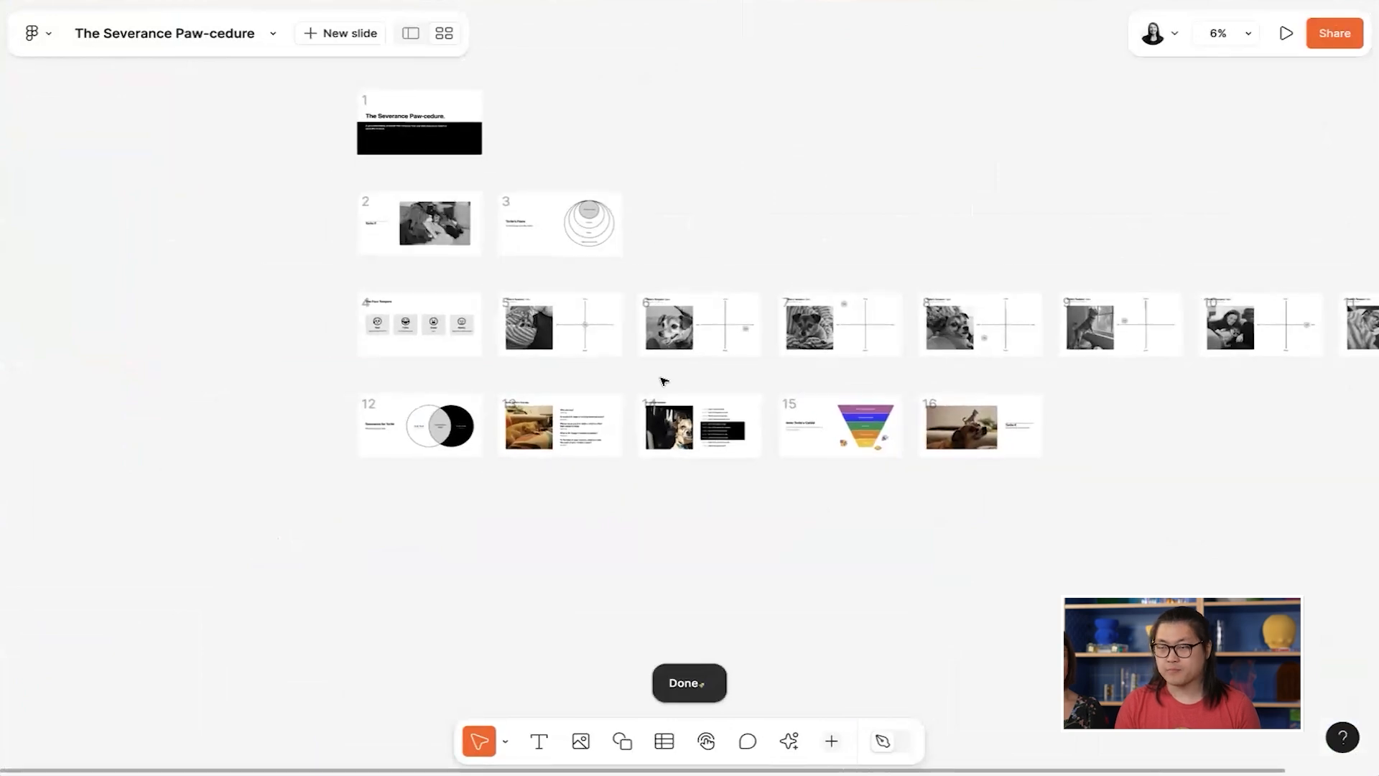